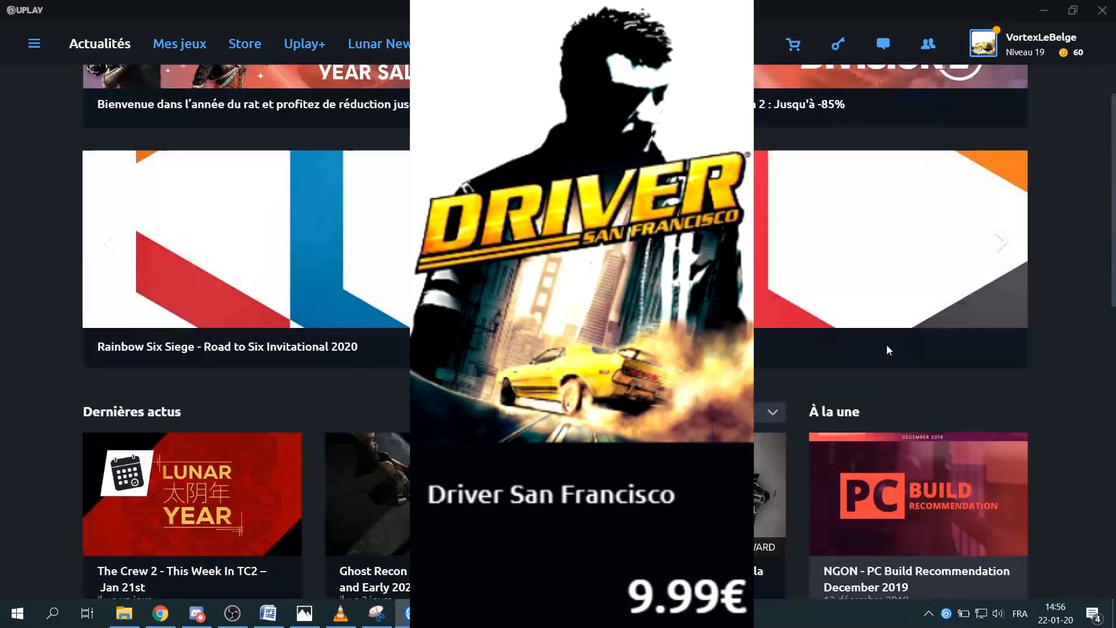
Search the Uplay store for "driver" and list the 35 matching games
click(244, 43)
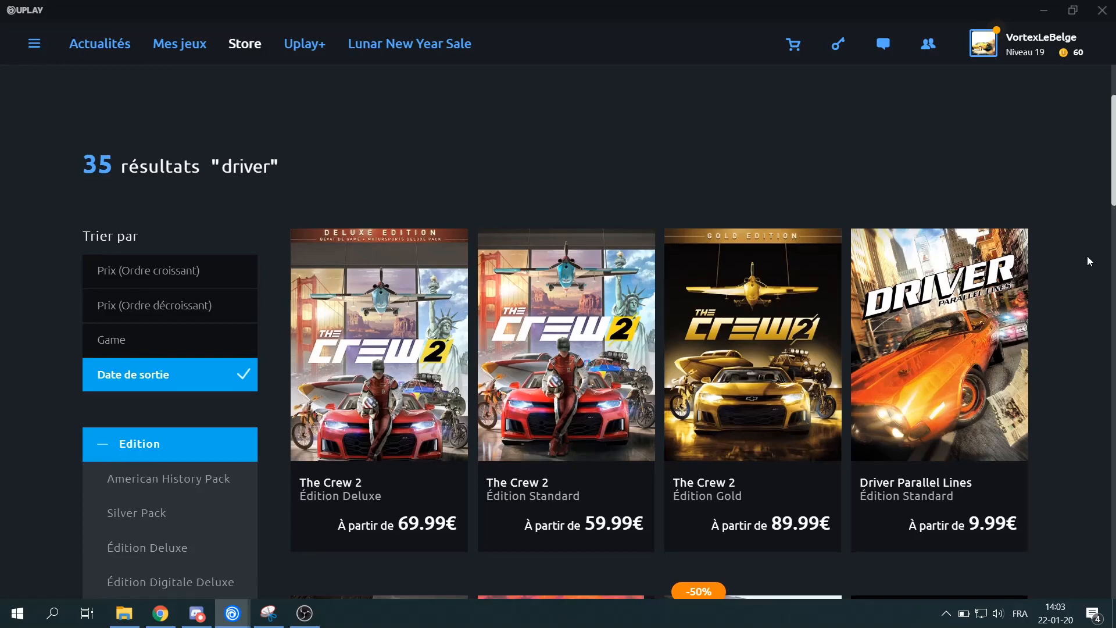
Scroll the results until the Driver San Francisco tile at 9.99€ is visible
scroll(down, 3)
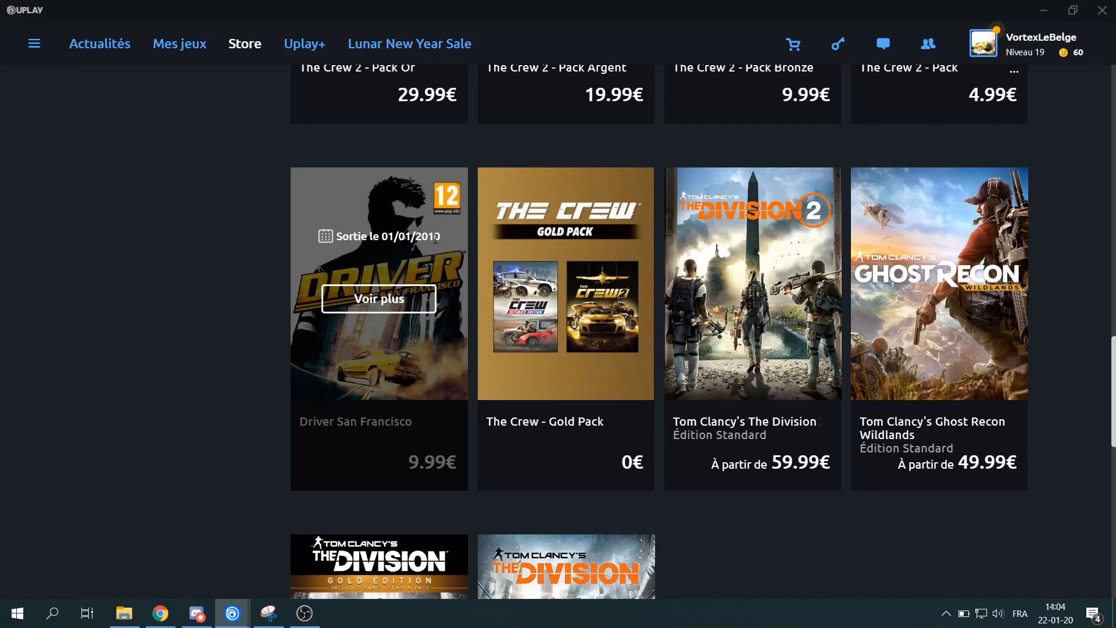
mouse_move(379, 299)
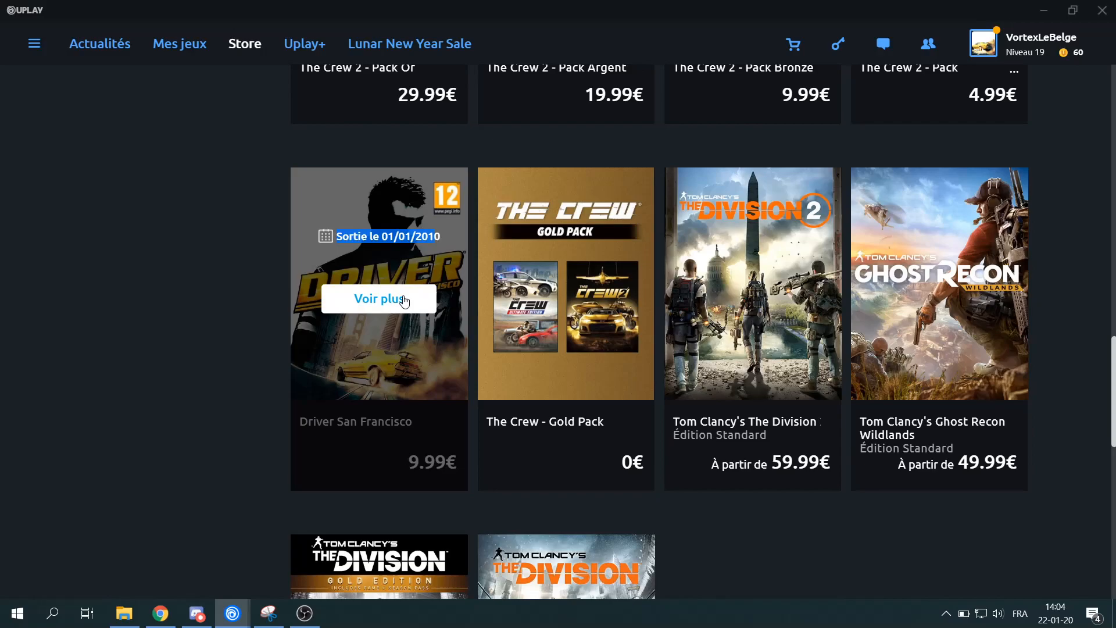
Go to Driver San Francisco's product page showing the Standard edition at 9,99 €
click(379, 299)
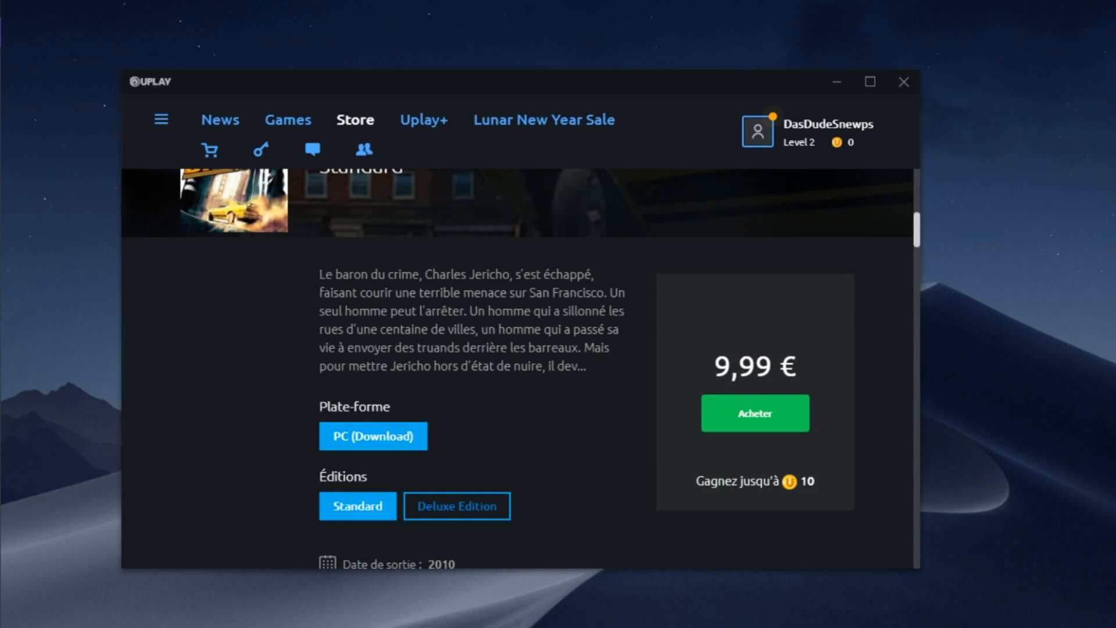
Purchase Driver San Francisco Standard PC download for 9,99 € through checkout to "Mission terminée"
click(754, 413)
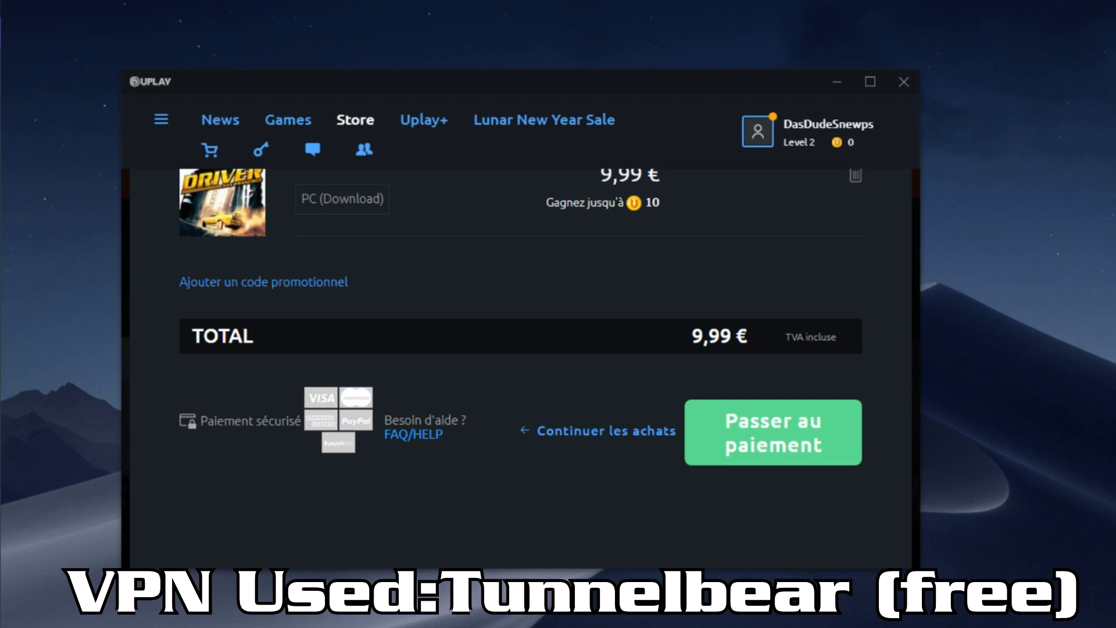
click(772, 431)
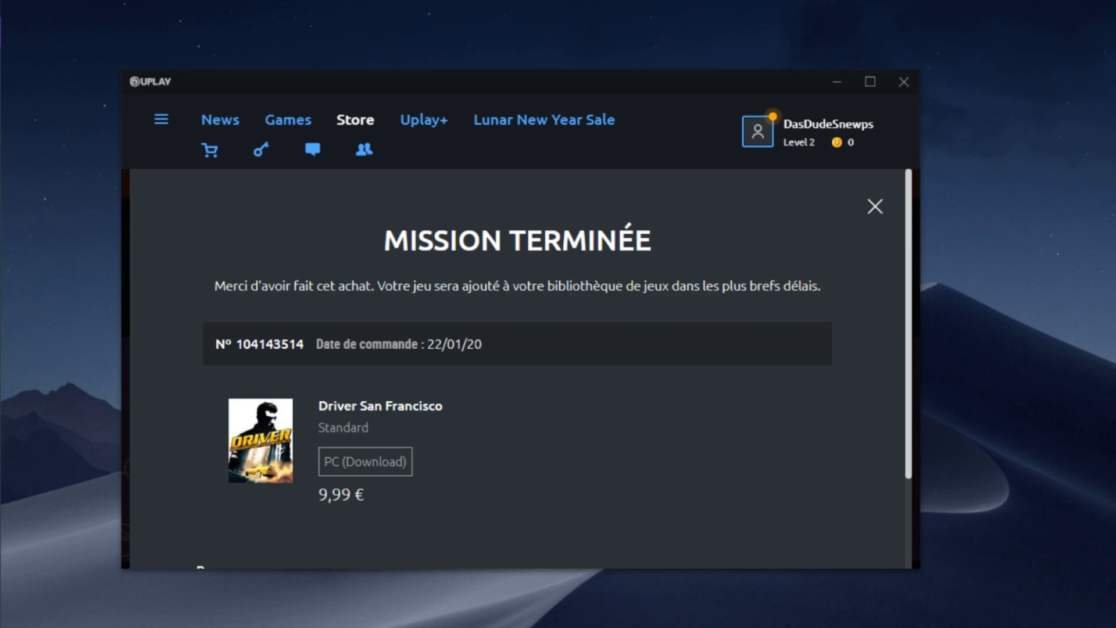
Show Driver San Francisco's game page from the My Games library with its Download option
scroll(down, 3)
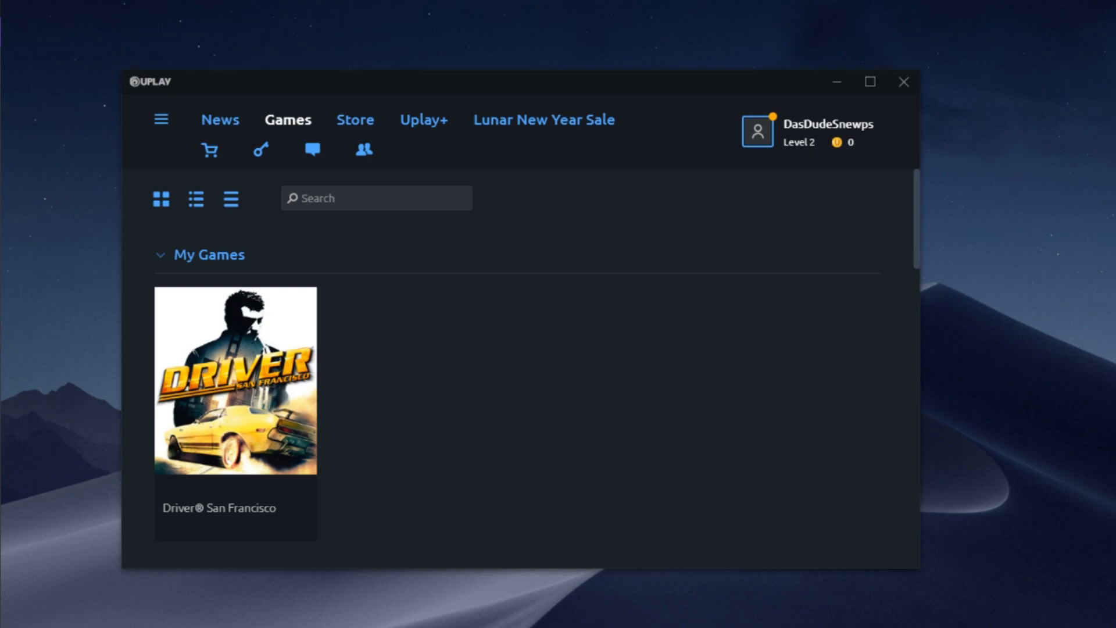
click(235, 381)
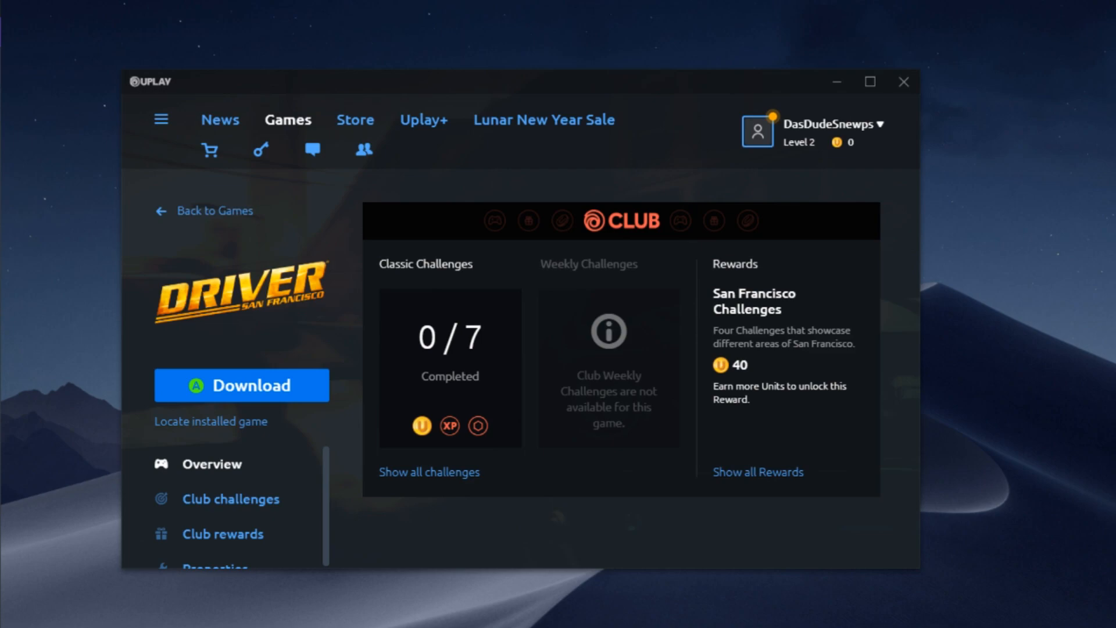